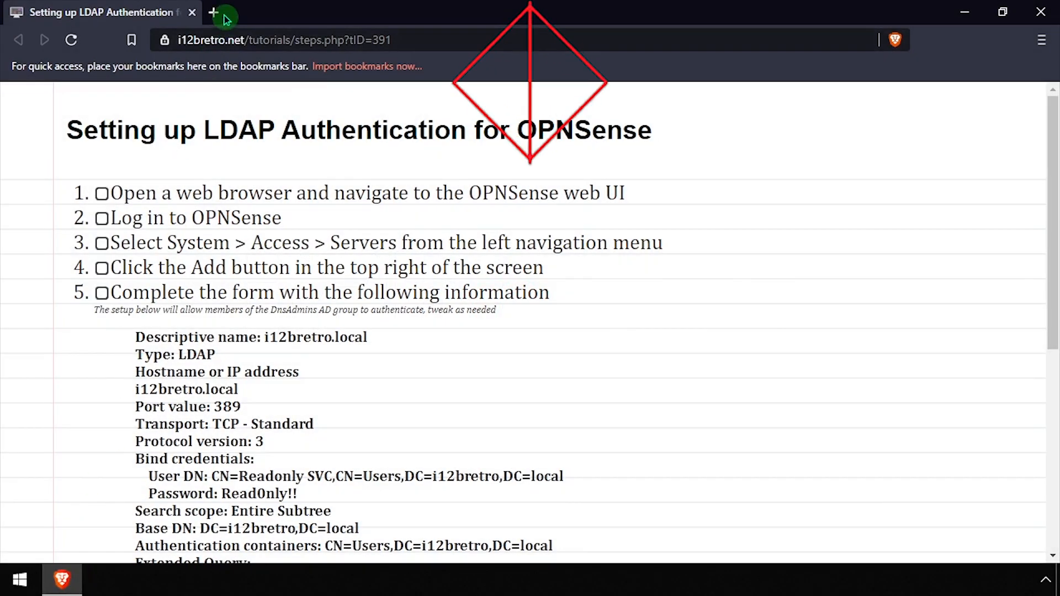
# Log in to the OPNsense web UI as root in a new browser tab
pyautogui.click(212, 12)
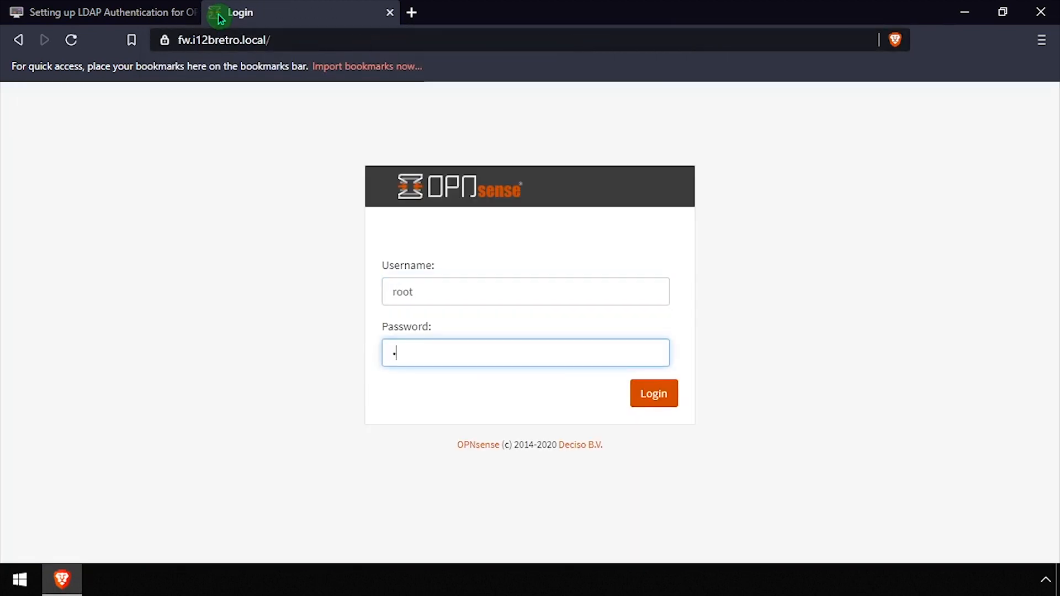
pyautogui.click(652, 394)
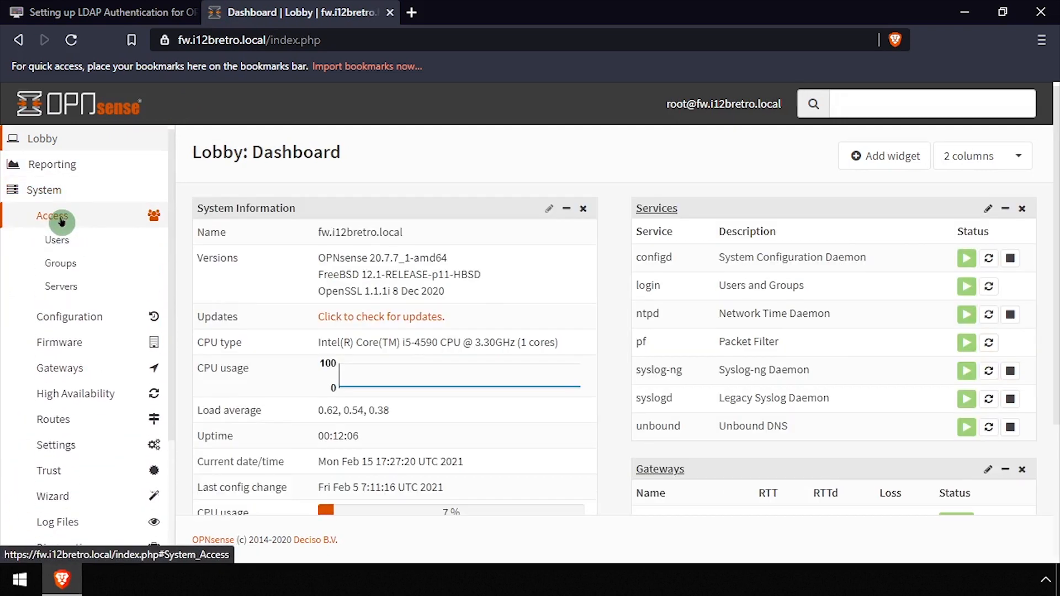
# Add a new authentication server with descriptive name and hostname i12bretro.local
pyautogui.click(60, 286)
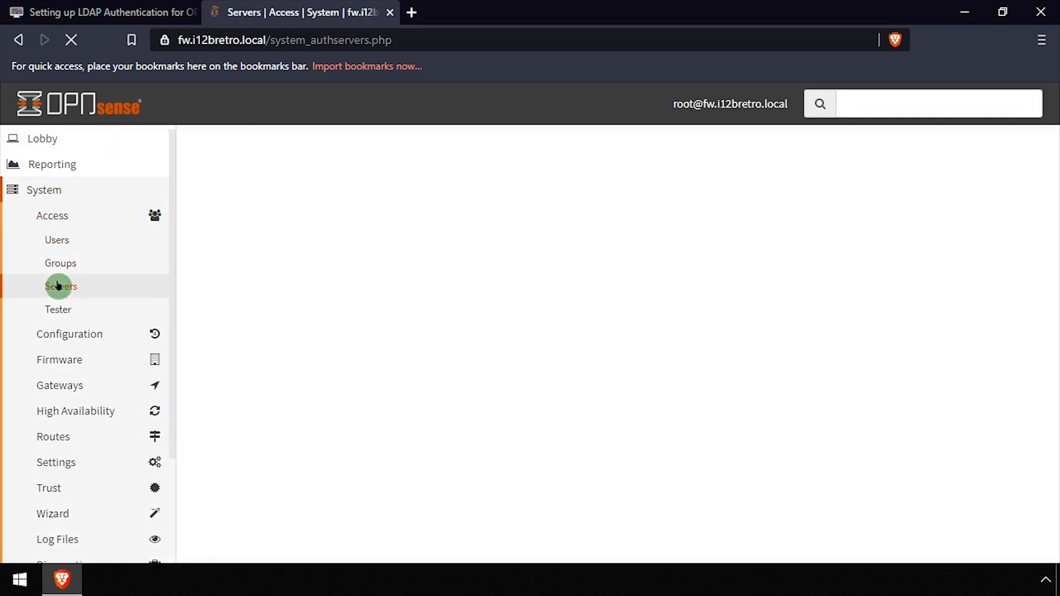
pyautogui.click(1009, 156)
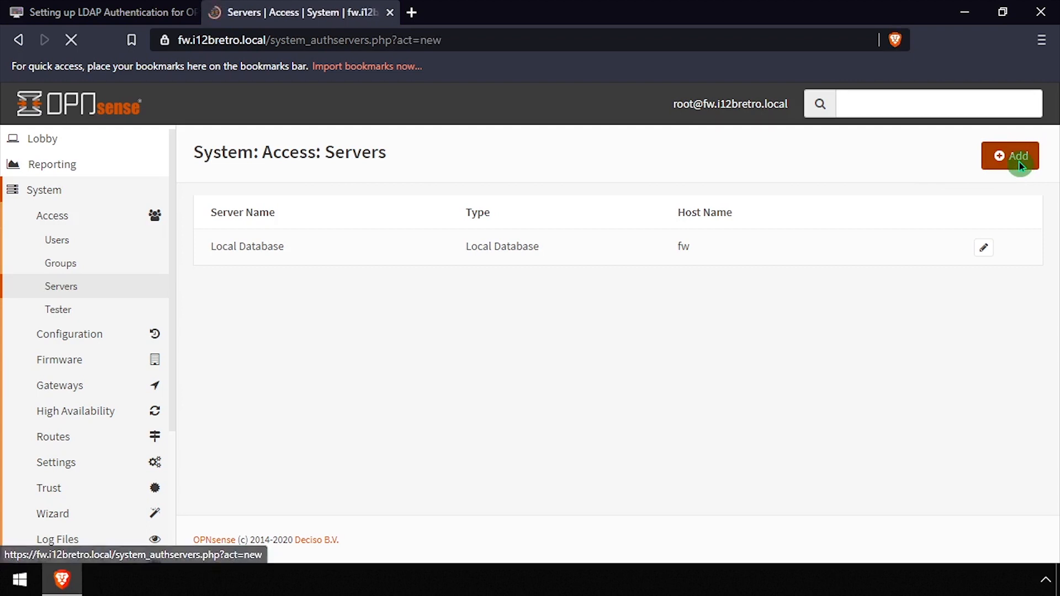
pyautogui.click(1008, 155)
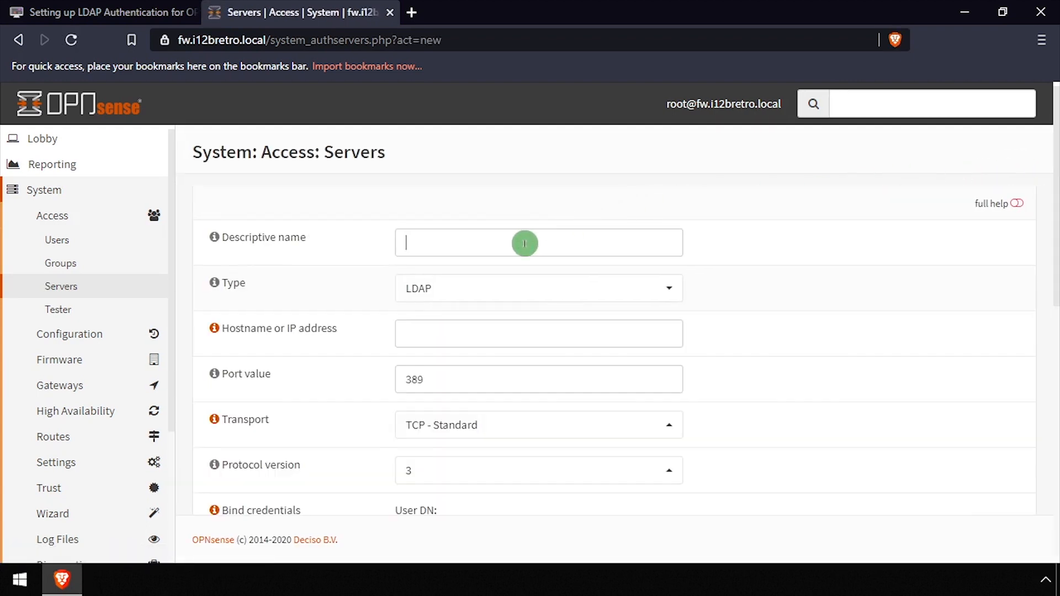
pyautogui.write('i12bretro.')
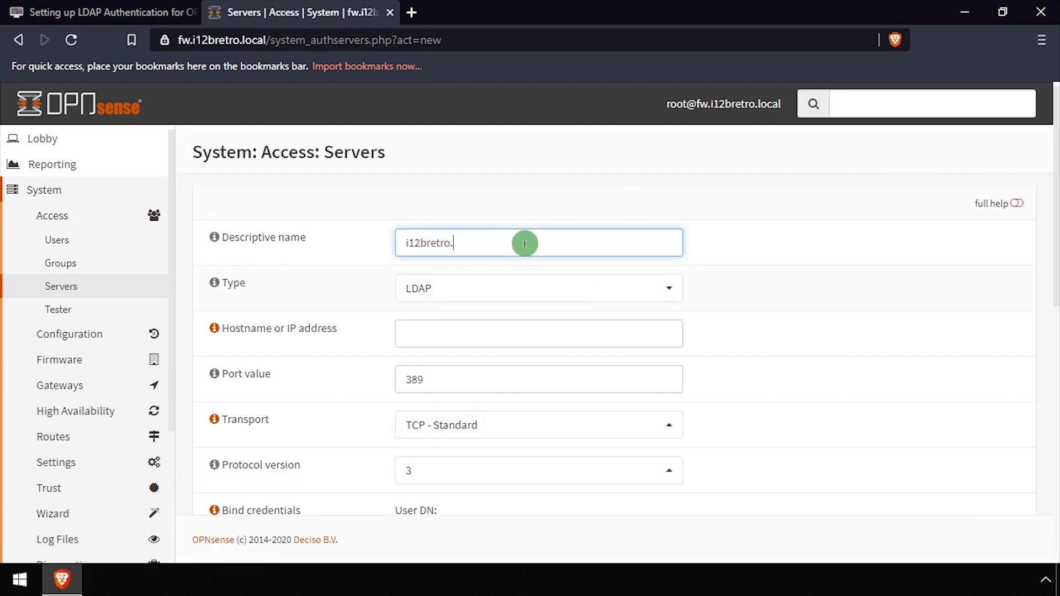
pyautogui.click(538, 333)
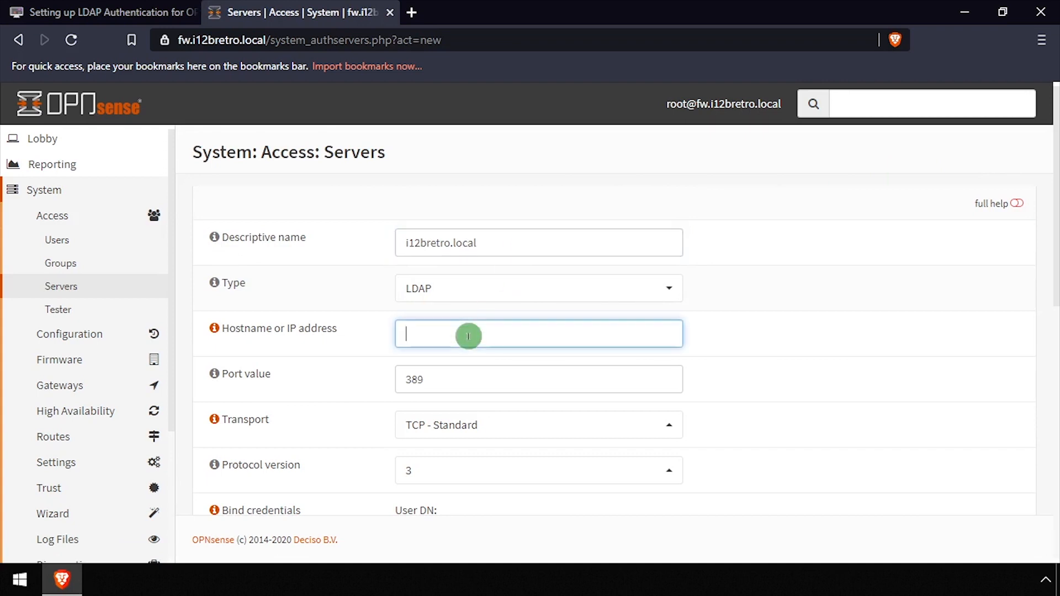
pyautogui.write('i12bretro.local')
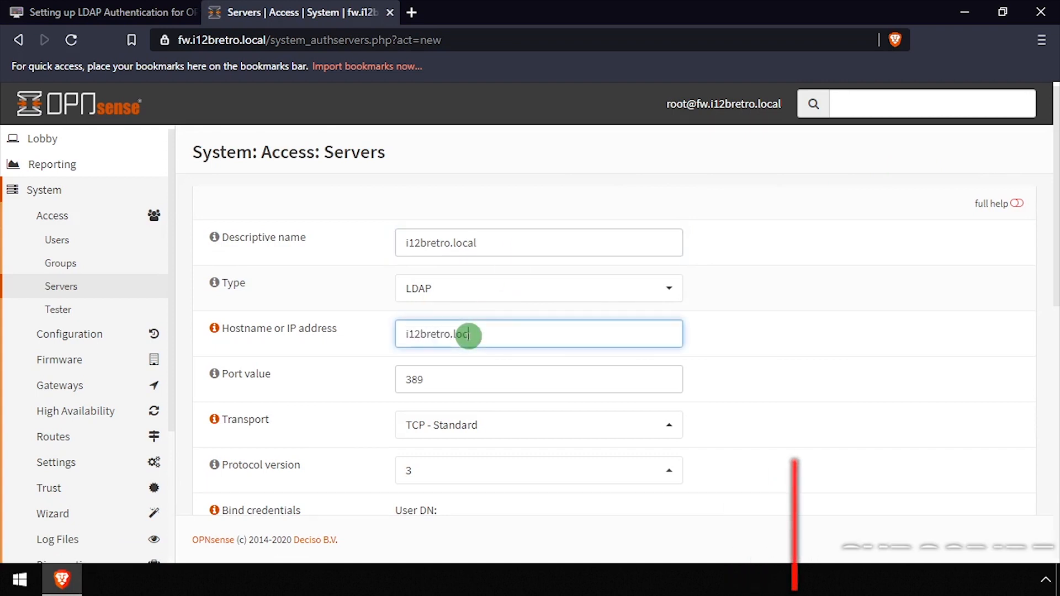
# Copy the bind user DN and password from the tutorial into the server form
pyautogui.scroll(-3)
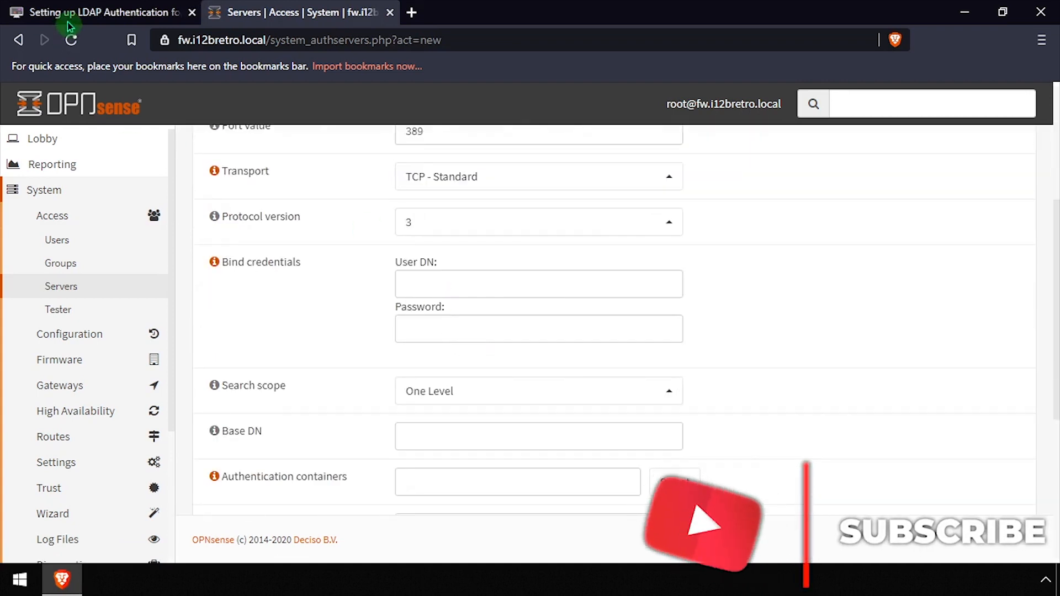
pyautogui.click(101, 12)
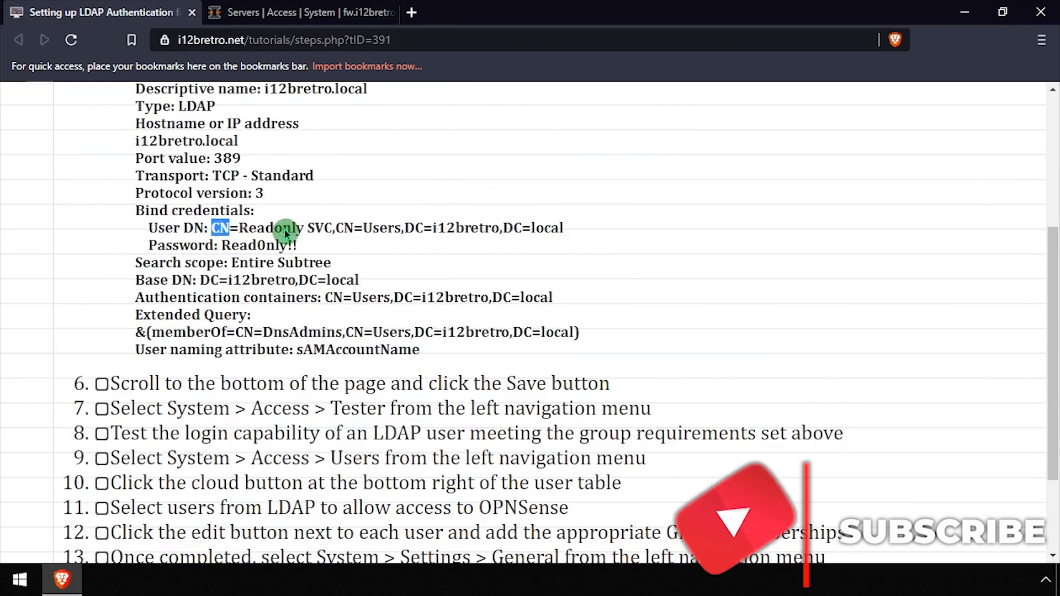
pyautogui.click(298, 12)
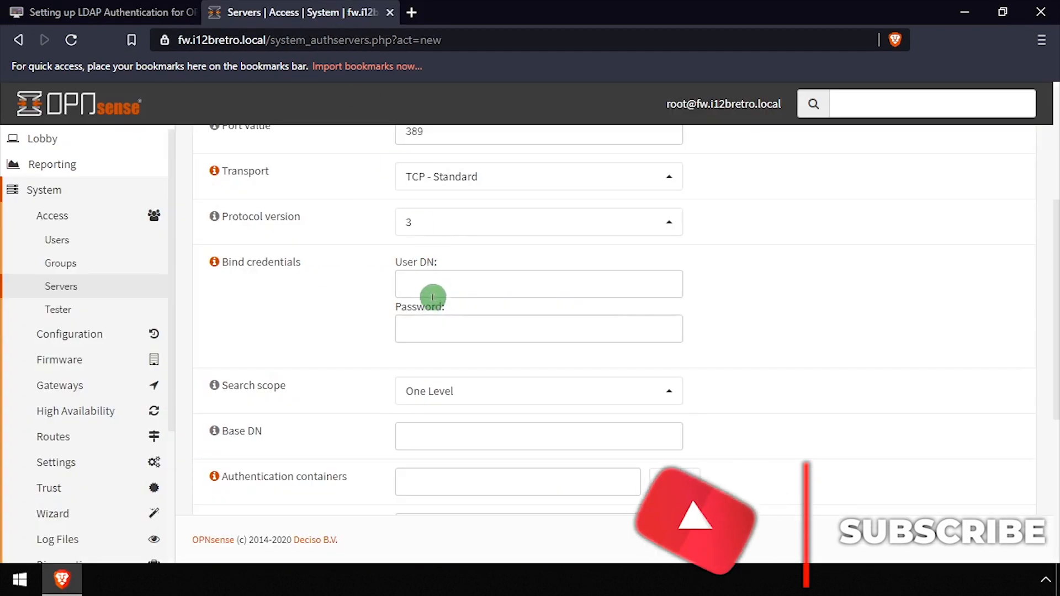
pyautogui.click(102, 12)
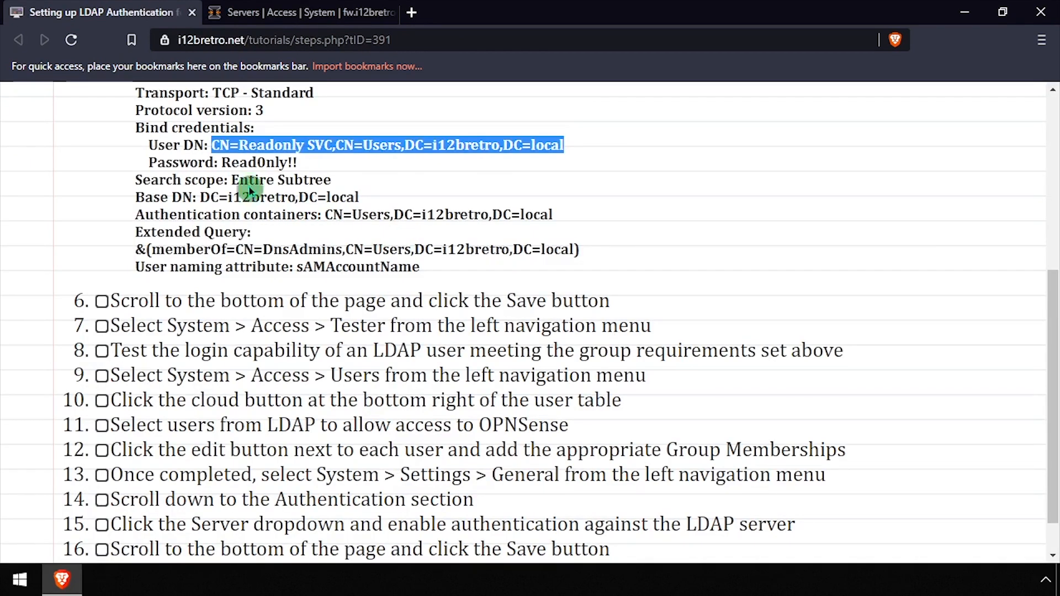
pyautogui.click(301, 12)
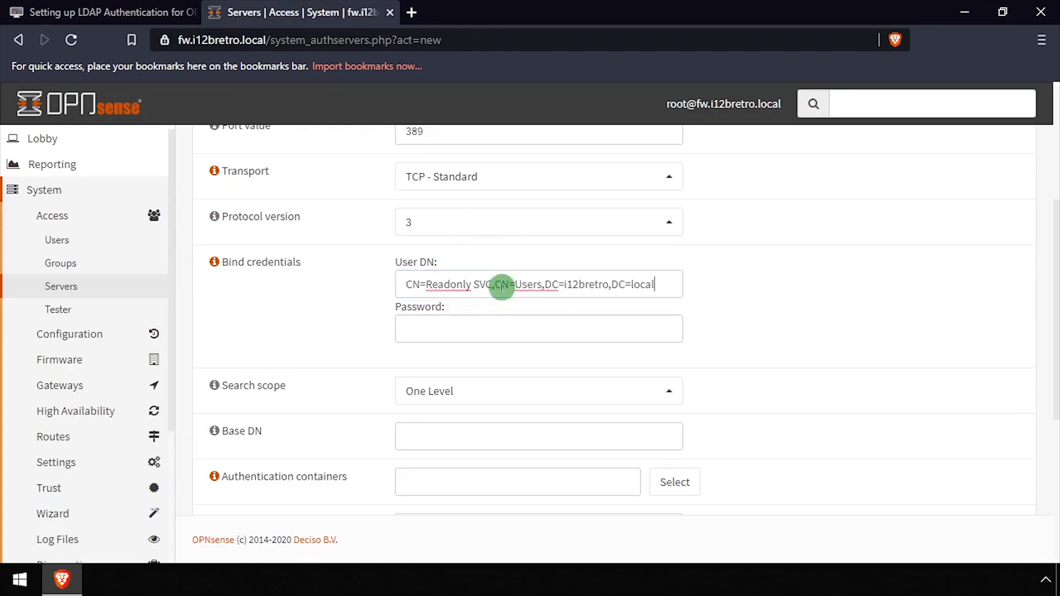
pyautogui.click(102, 12)
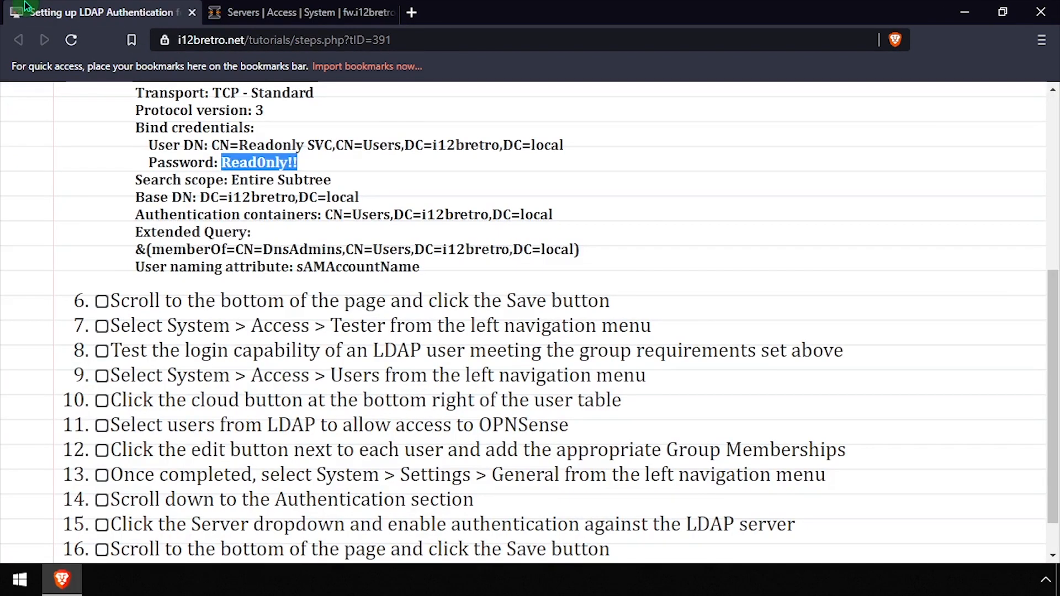
pyautogui.moveTo(202, 199)
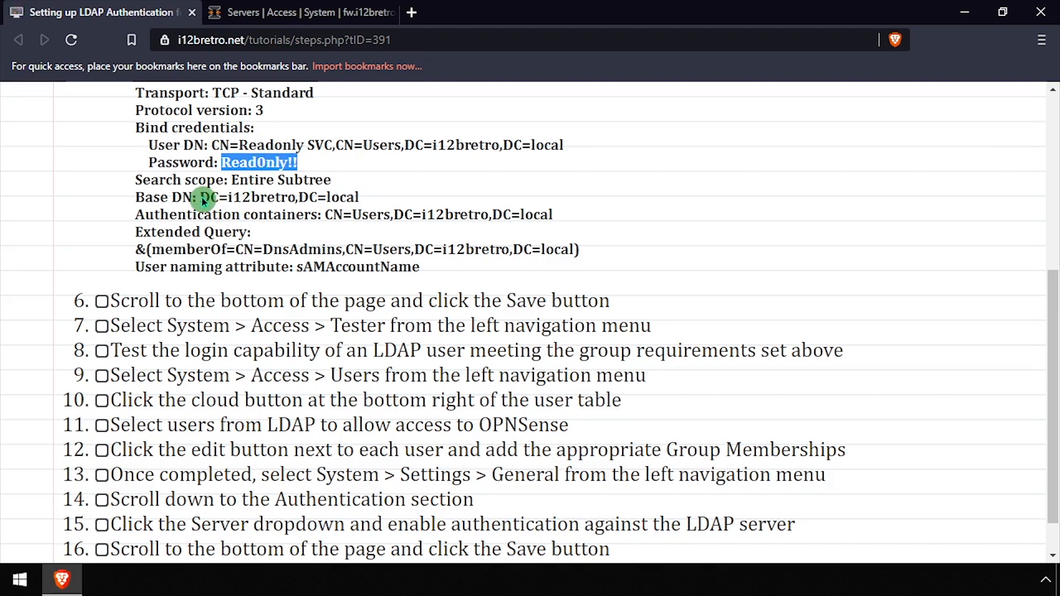
pyautogui.click(298, 13)
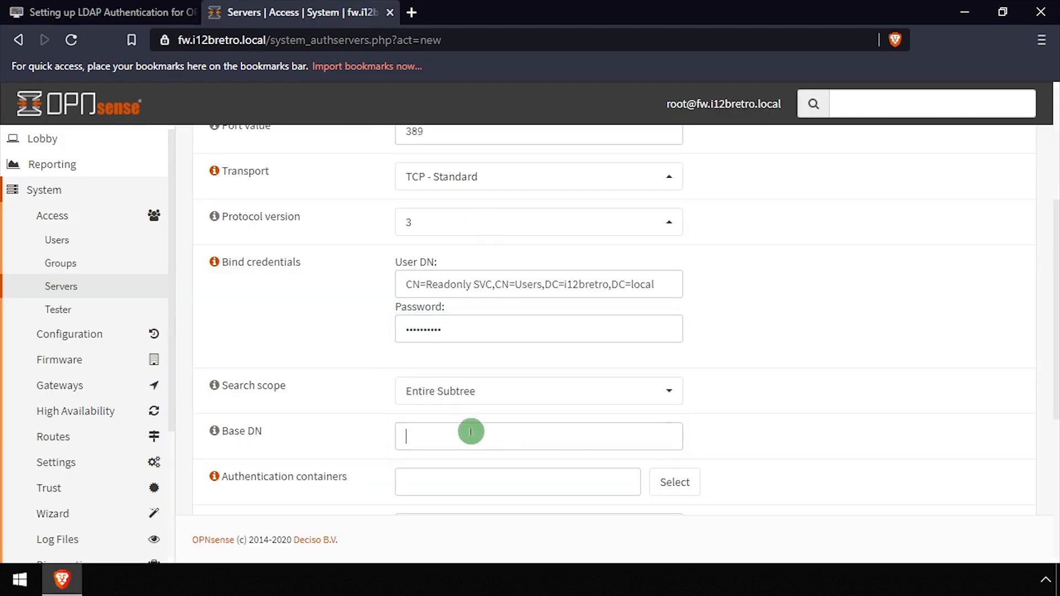
# Enter Base DN DC=i12bretro,DC=local with Entire Subtree search scope
pyautogui.click(101, 13)
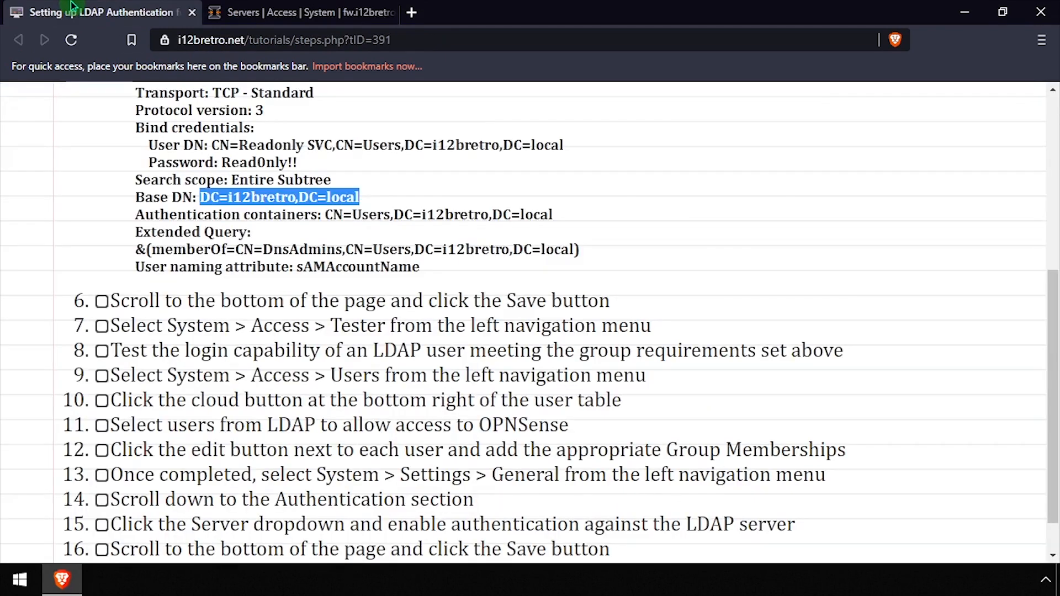
pyautogui.doubleClick(336, 214)
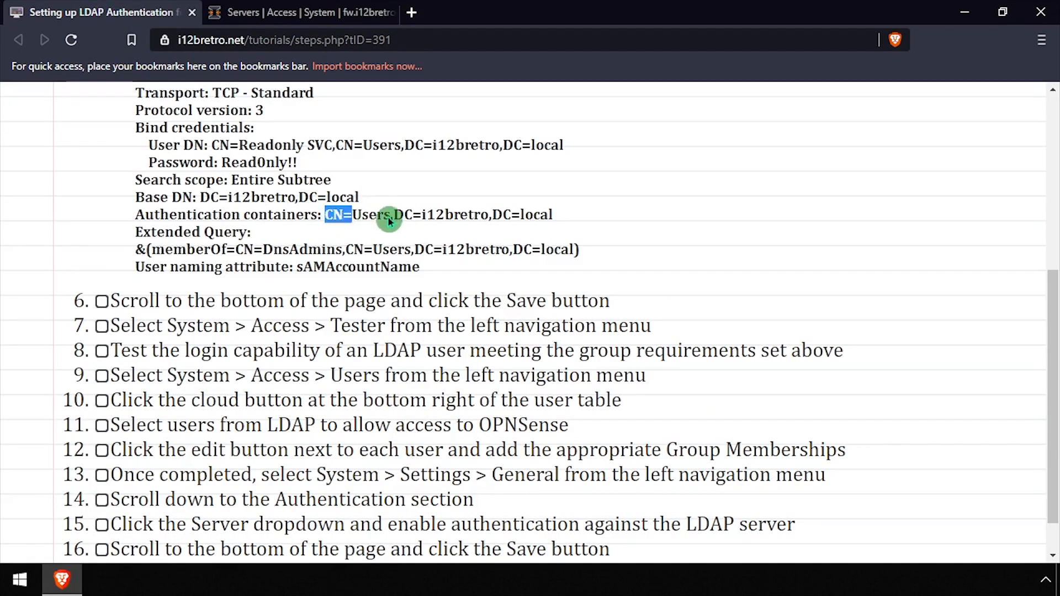
pyautogui.click(301, 12)
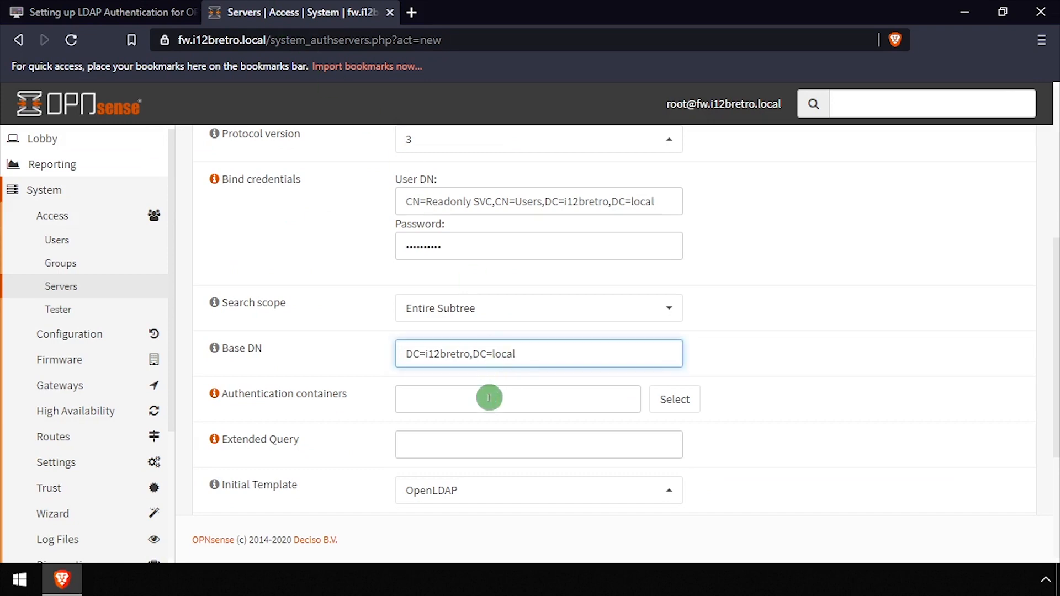
pyautogui.click(101, 12)
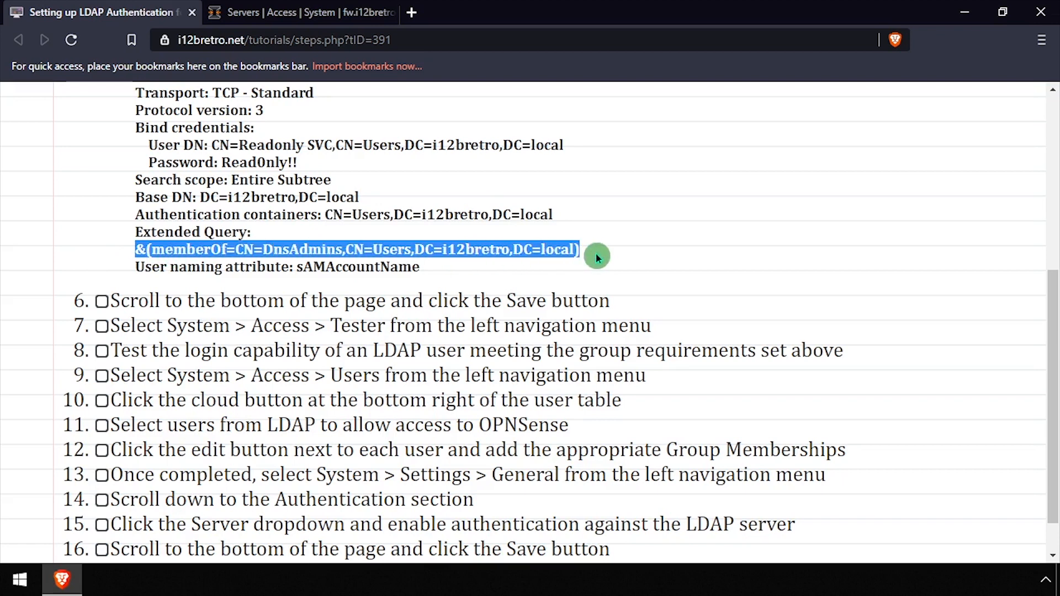
# Add the extended query, apply the Microsoft AD template, and save the i12bretro.local server
pyautogui.click(298, 12)
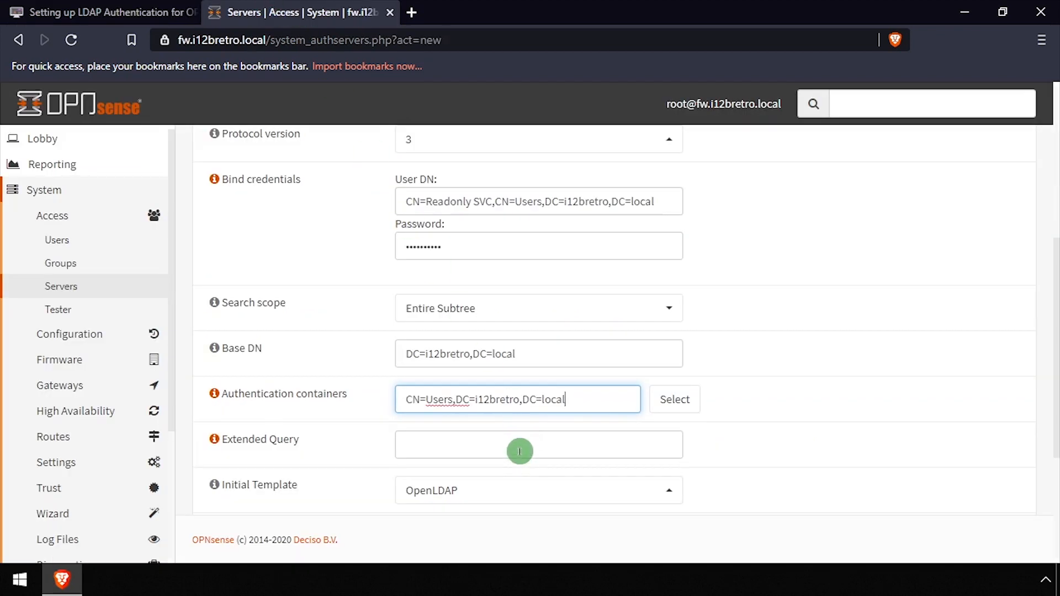
pyautogui.click(537, 490)
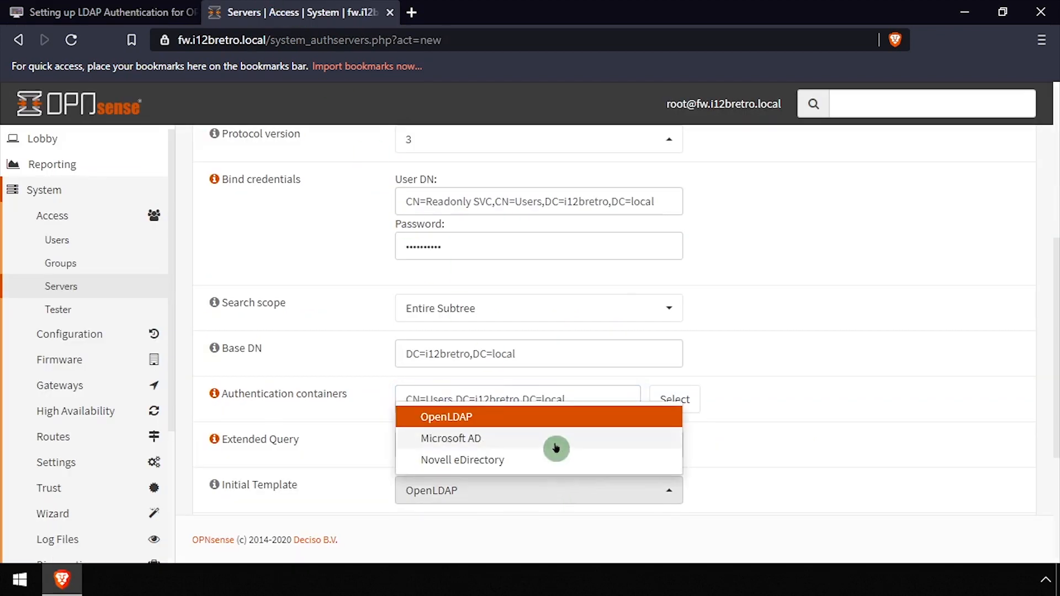
pyautogui.click(450, 438)
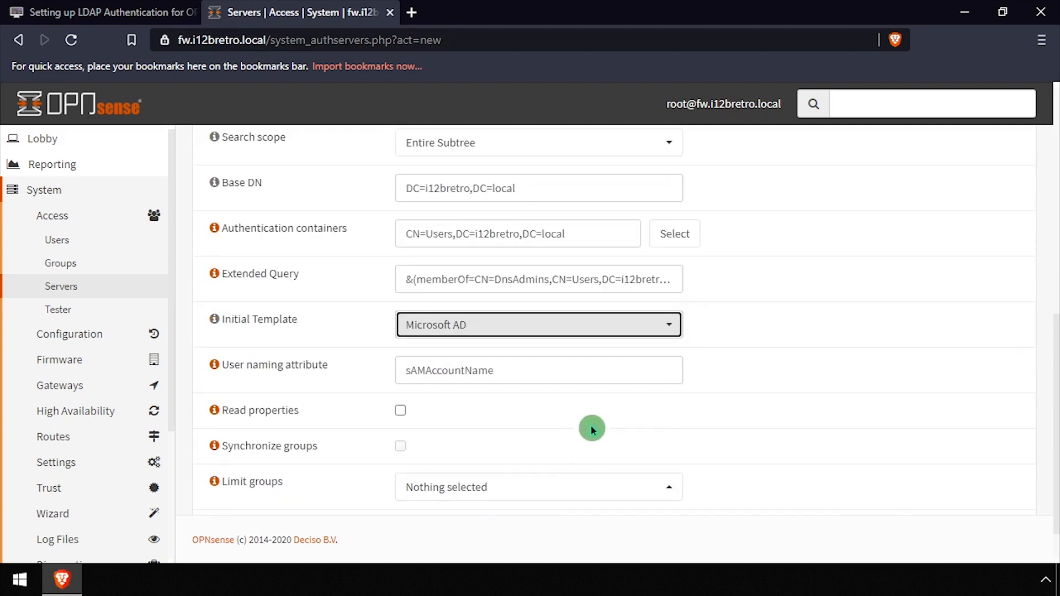
pyautogui.click(416, 479)
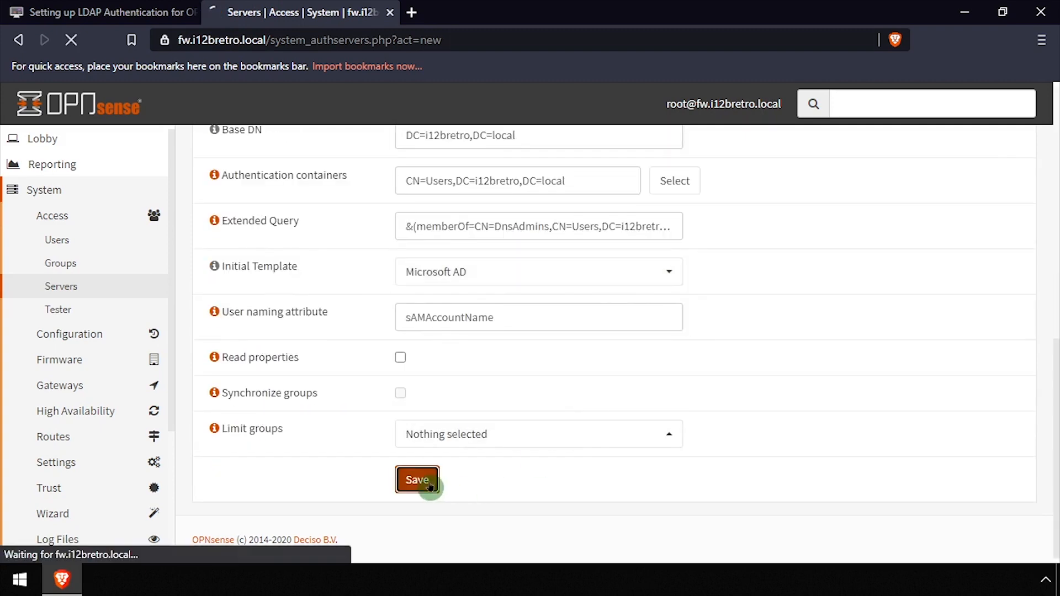
pyautogui.click(416, 479)
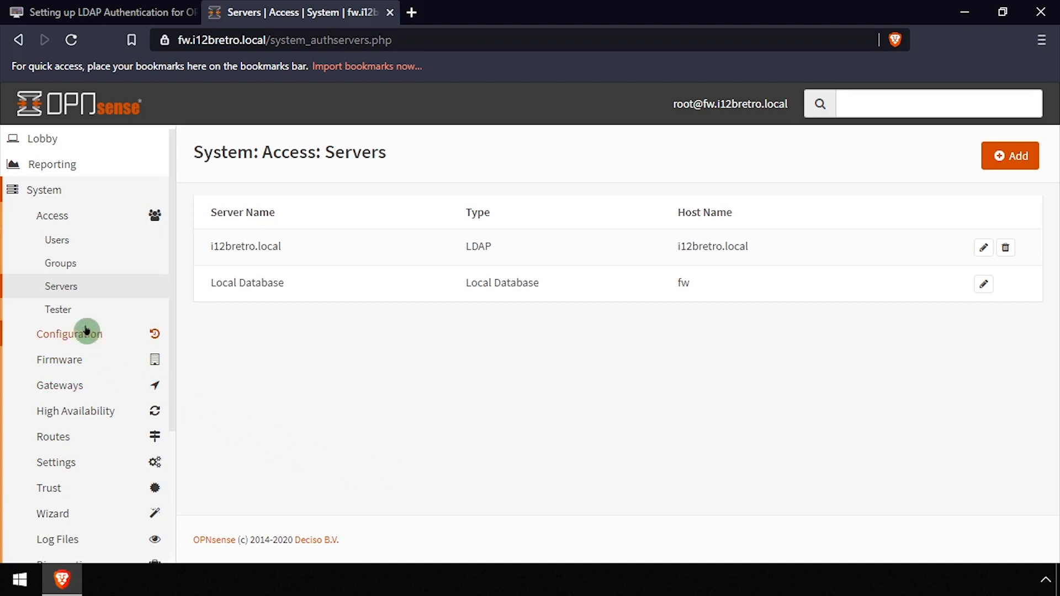
pyautogui.click(58, 309)
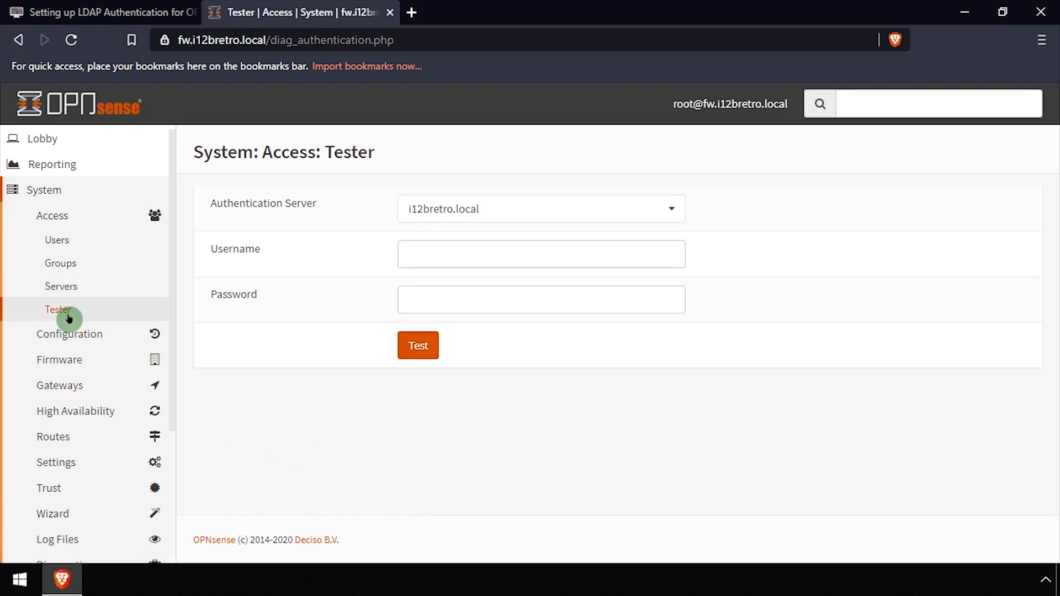
# Test user i12bretro against the i12bretro.local server and confirm successful authentication
pyautogui.click(540, 253)
pyautogui.write('i12bretro')
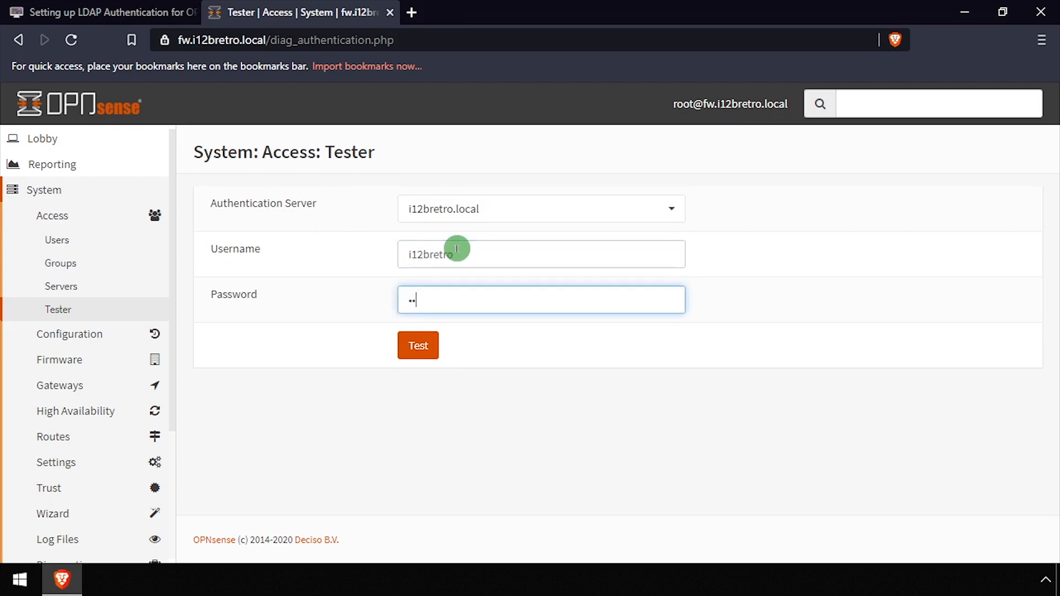
pyautogui.click(417, 346)
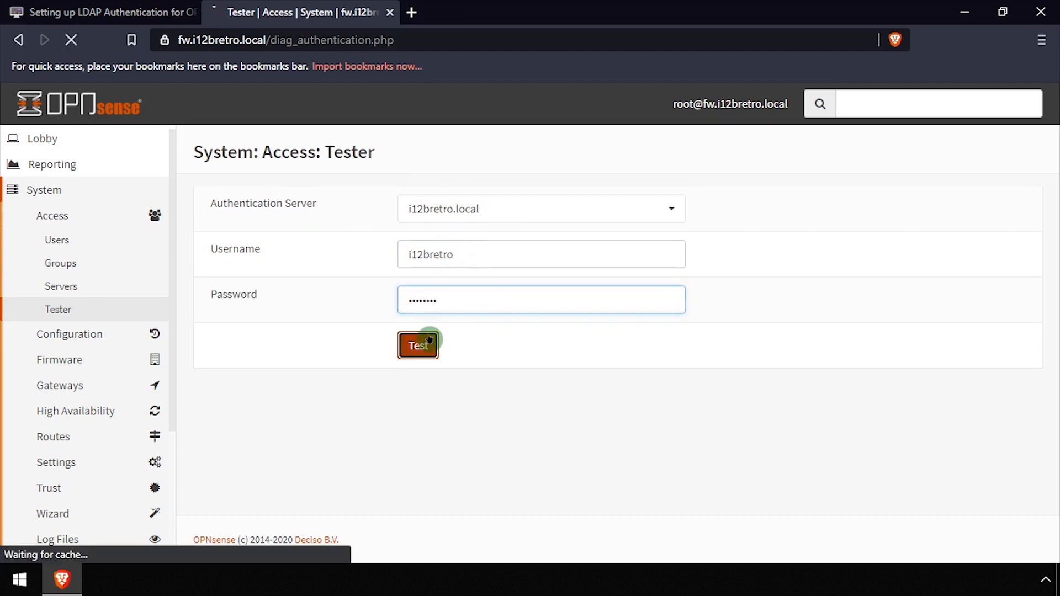
pyautogui.click(417, 345)
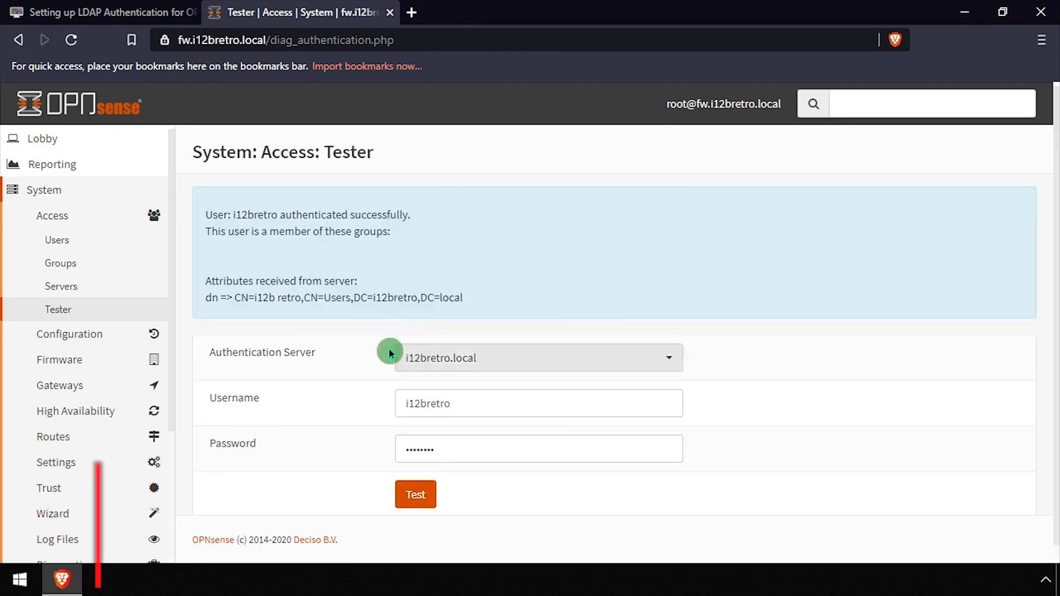
pyautogui.click(56, 463)
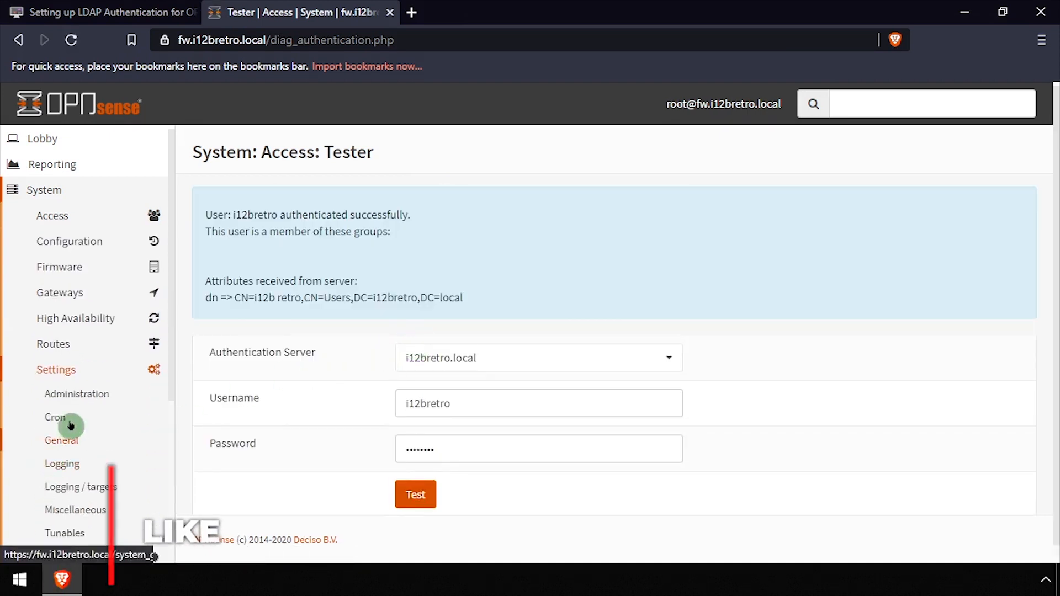
# Set admin login authentication to i12bretro.local and Local Database, and save
pyautogui.click(77, 394)
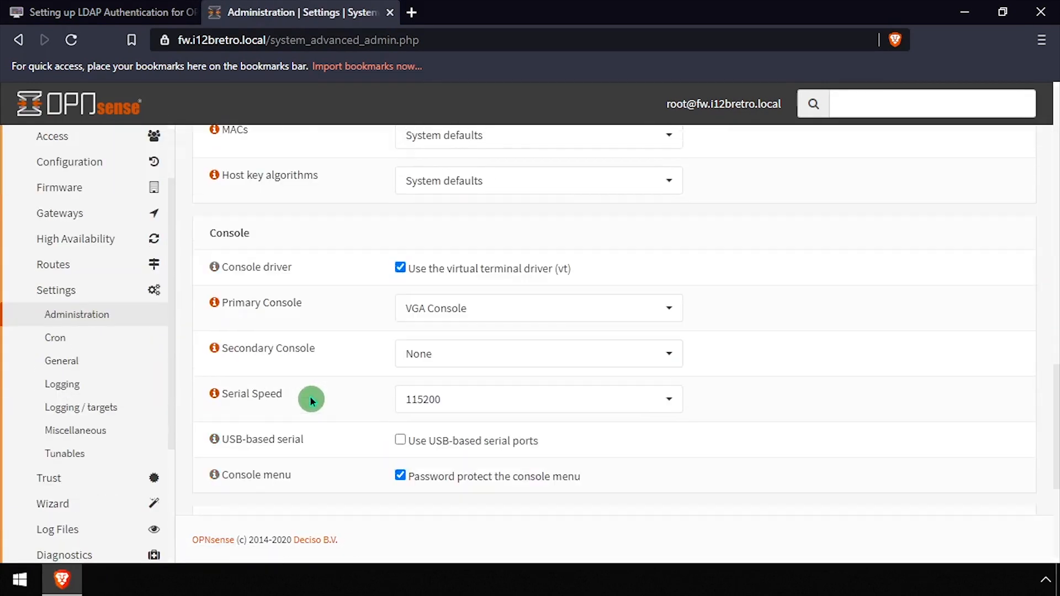
pyautogui.click(537, 294)
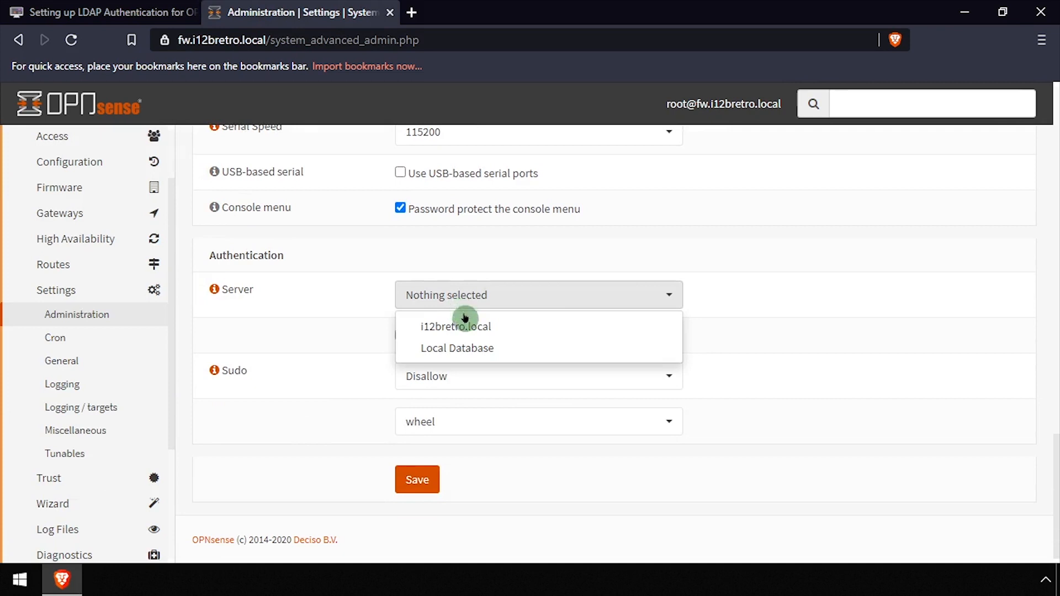
pyautogui.click(457, 348)
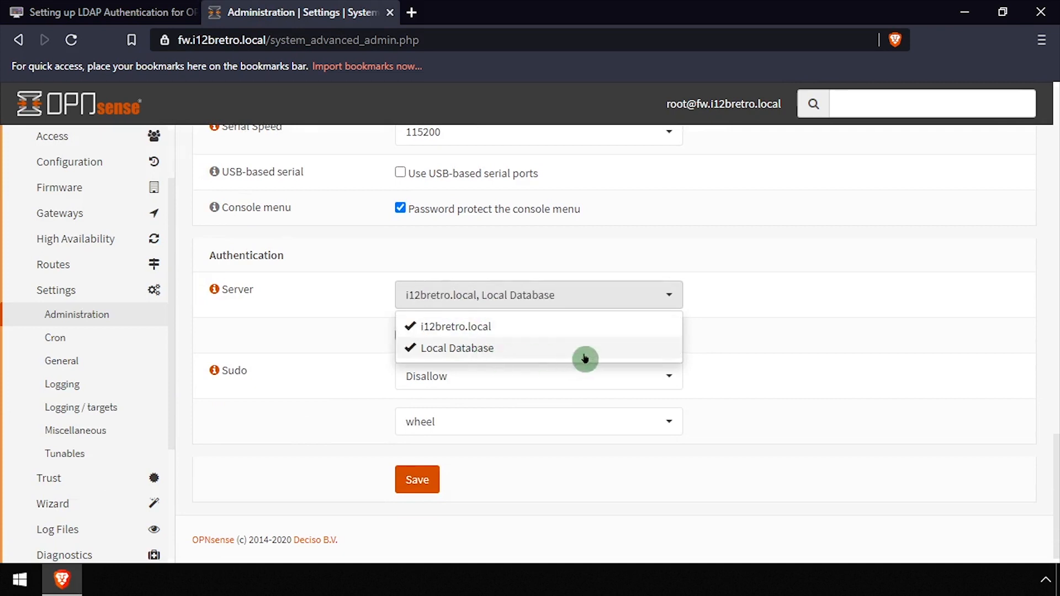
pyautogui.click(416, 479)
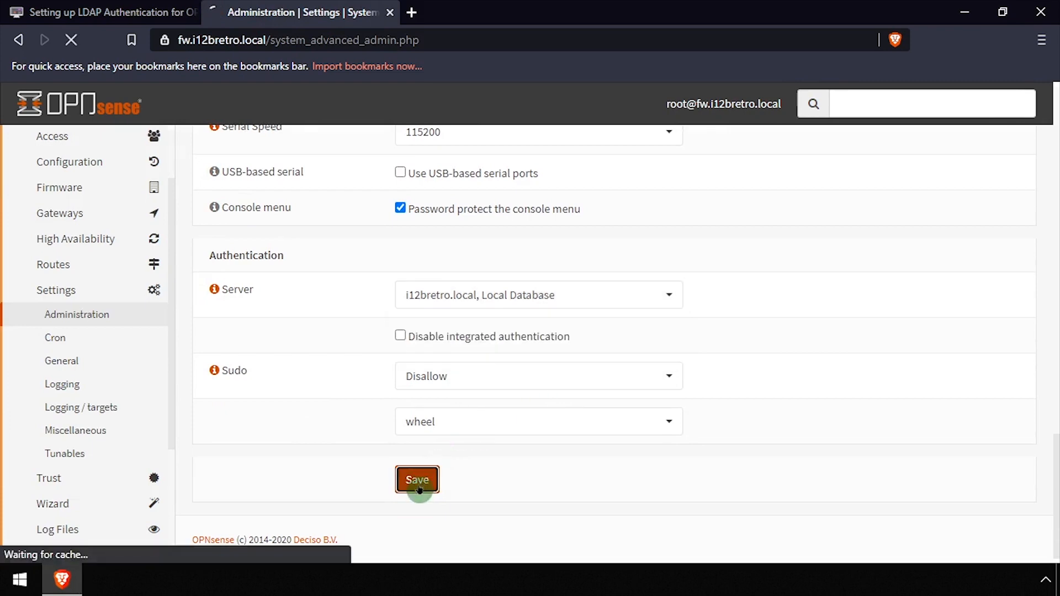
pyautogui.click(417, 479)
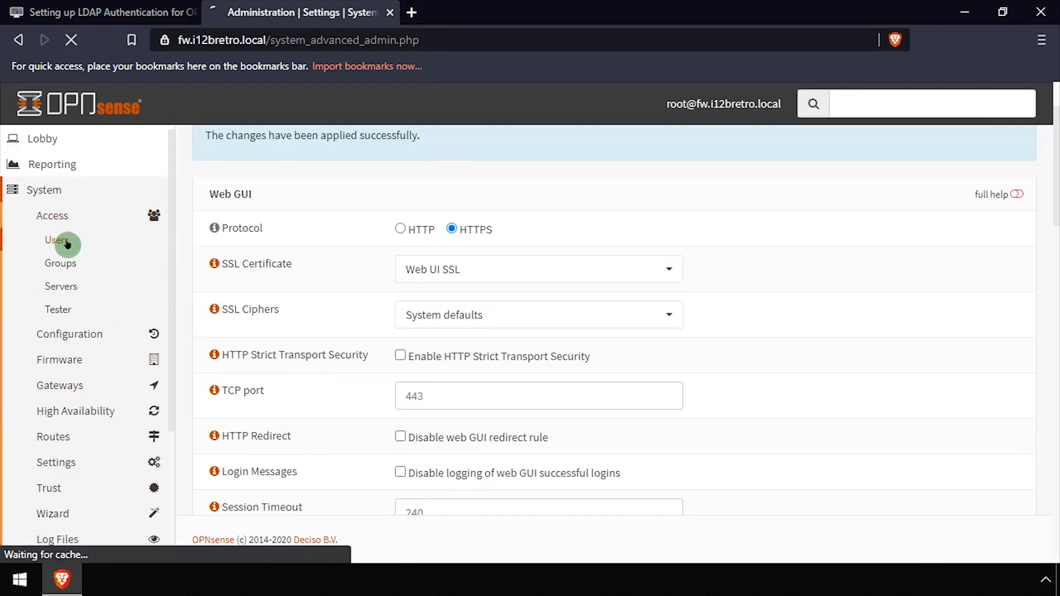
# Import the LDAP user i12bretro into the local user list
pyautogui.click(54, 241)
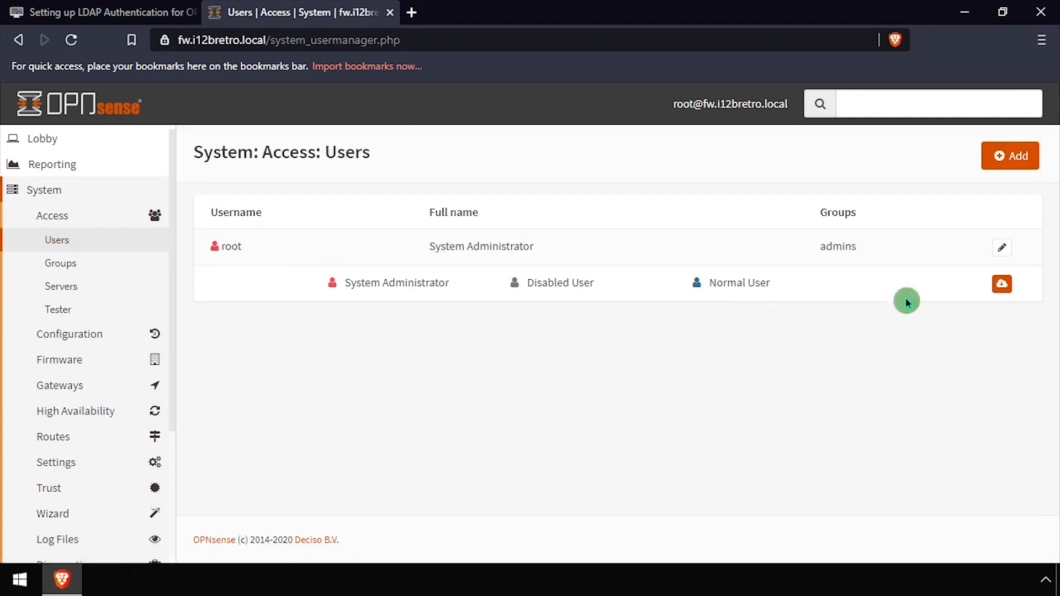
pyautogui.click(1000, 284)
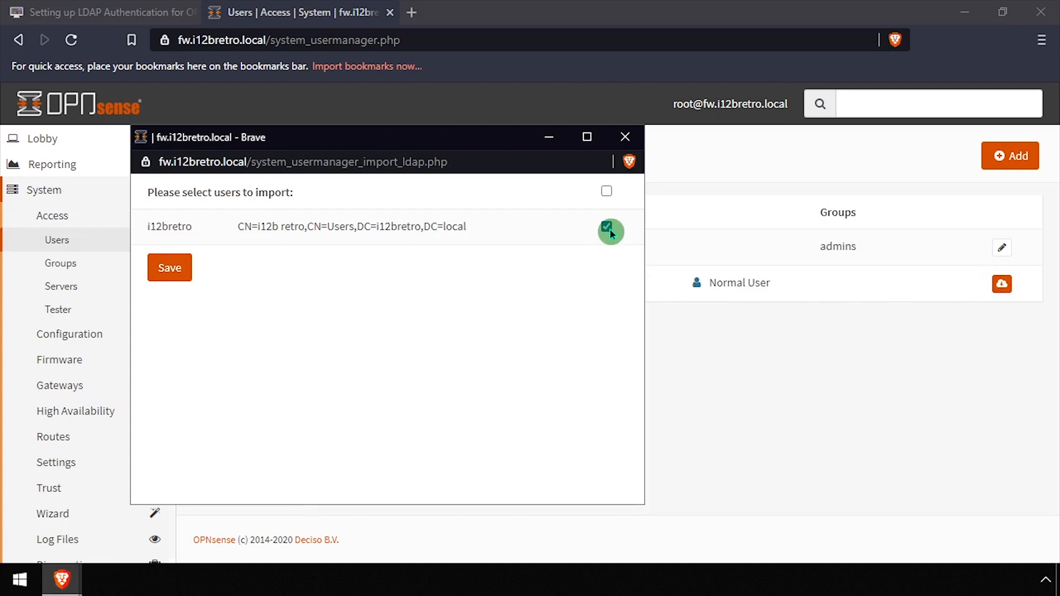
pyautogui.click(169, 267)
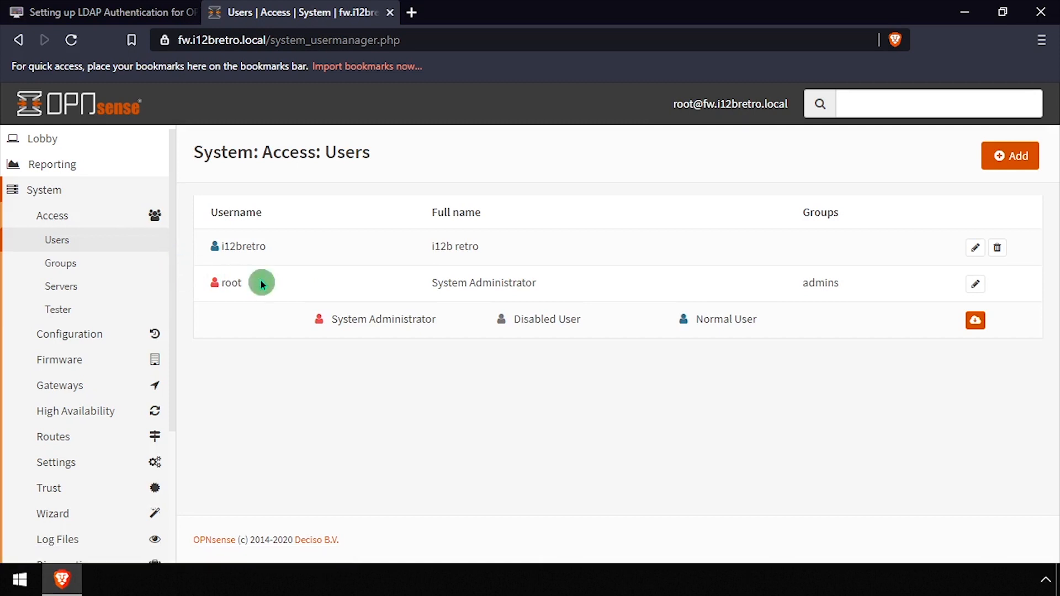
# Add i12bretro to the admins group, save the user, and log out
pyautogui.click(975, 283)
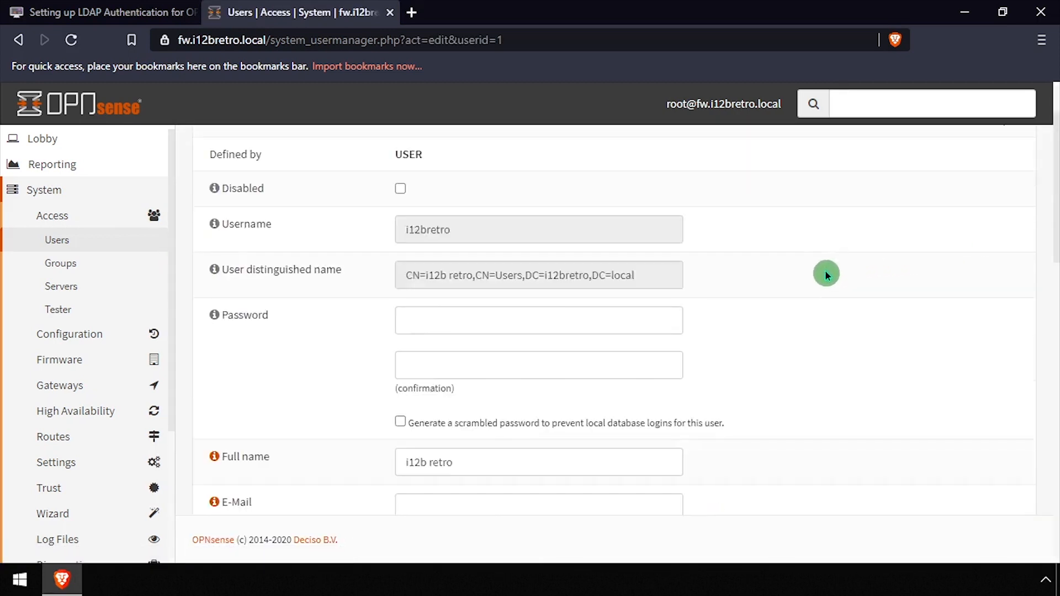
pyautogui.scroll(-3)
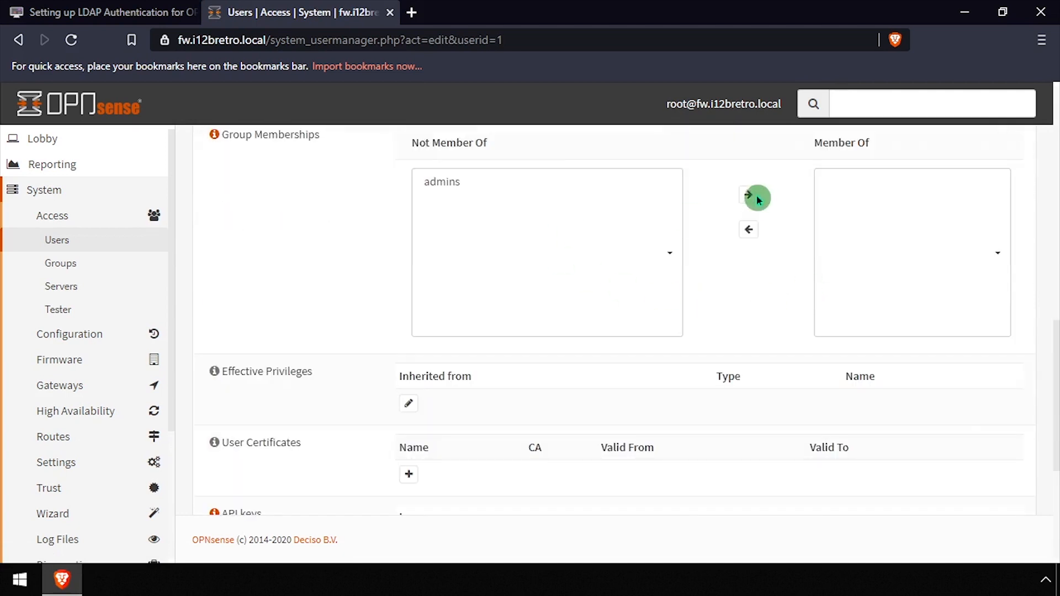
pyautogui.click(755, 196)
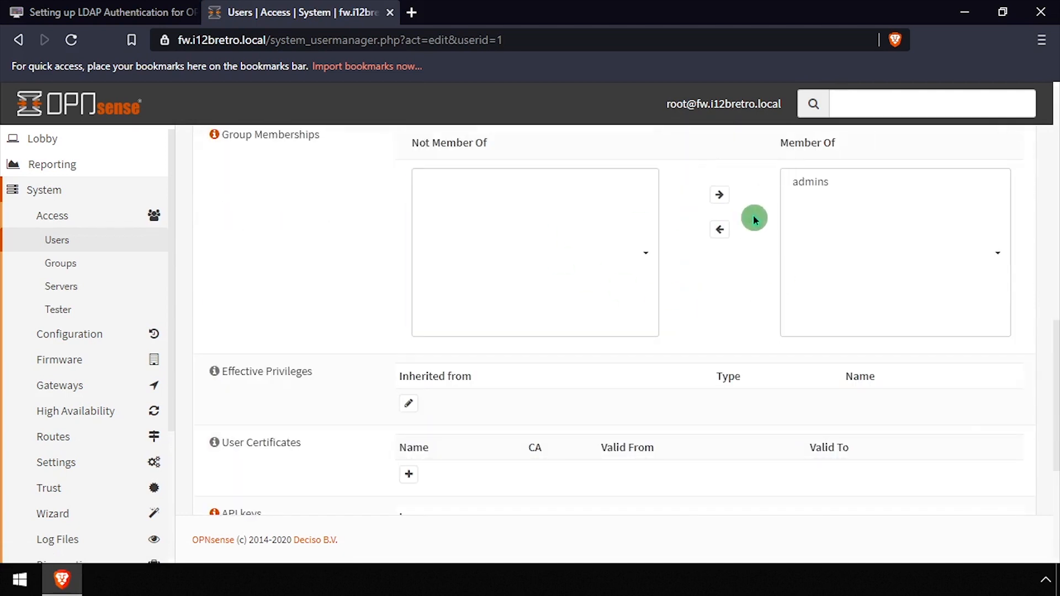
pyautogui.click(494, 479)
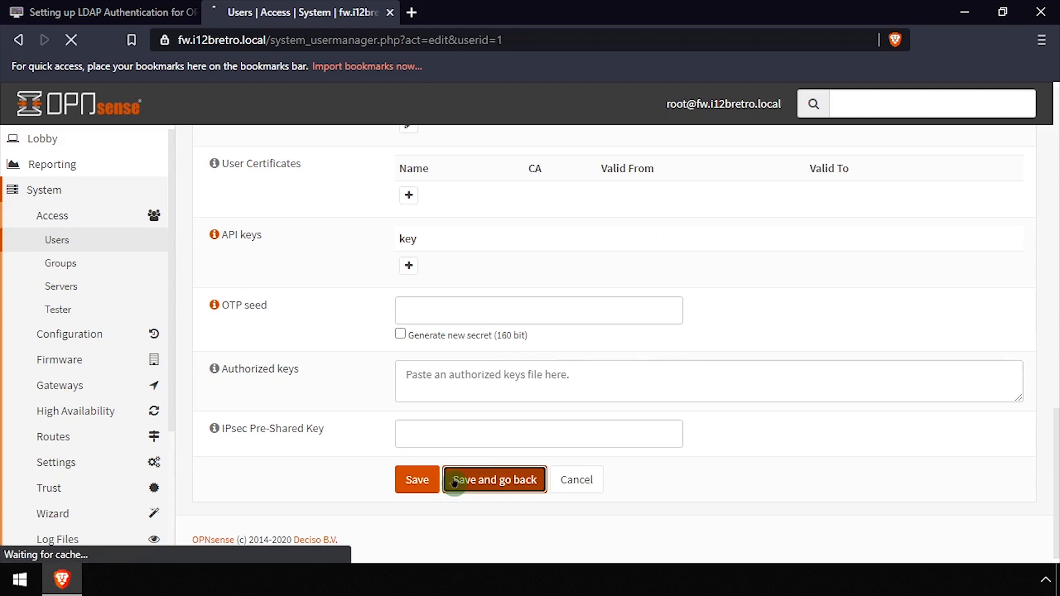
pyautogui.click(493, 479)
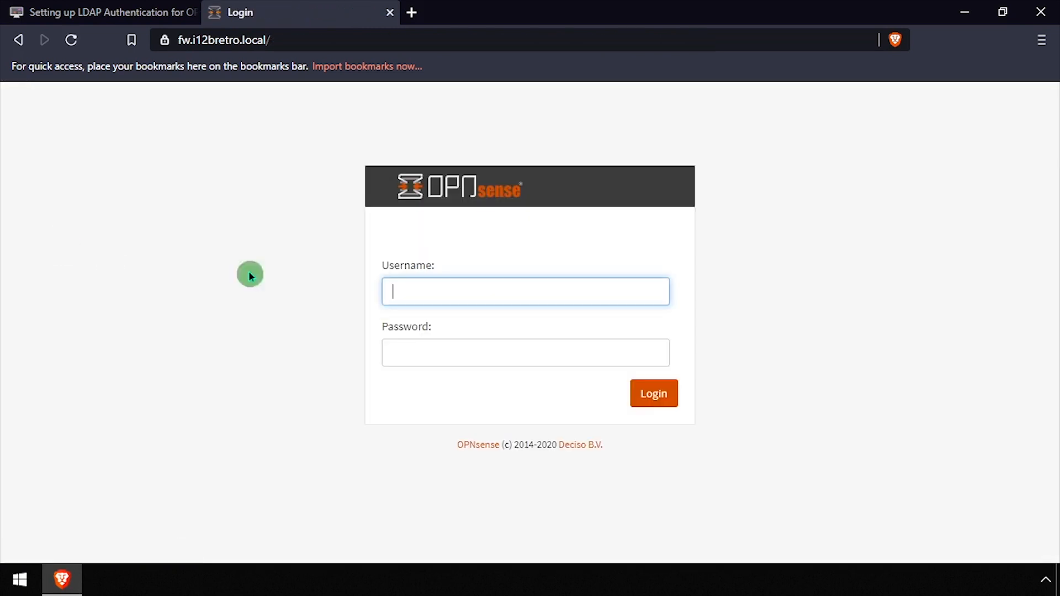
# Log in as LDAP user i12bretro and land on the Lobby dashboard
pyautogui.write('i12bretro')
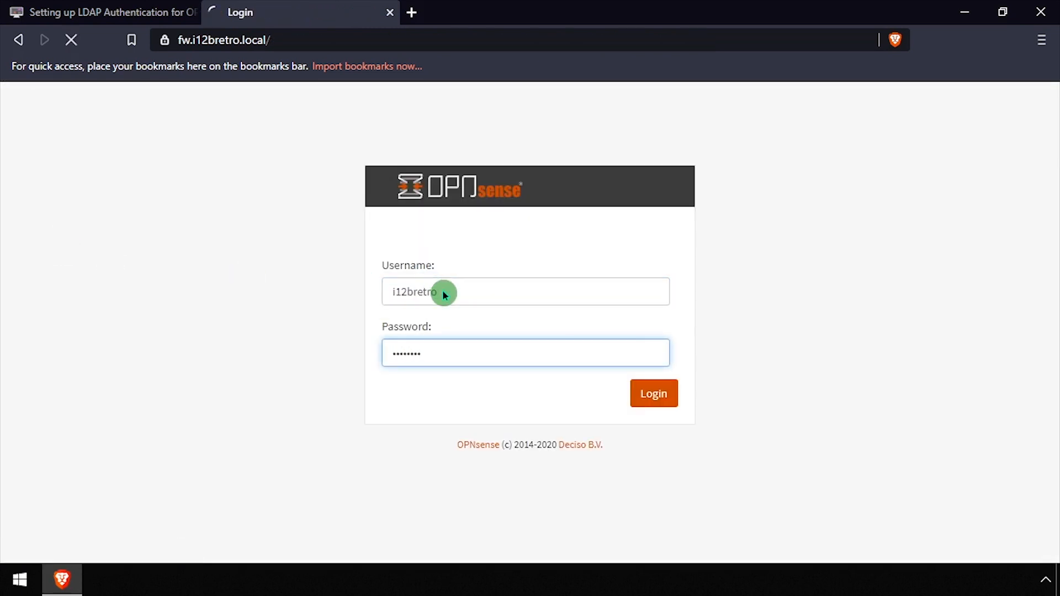
pyautogui.click(651, 393)
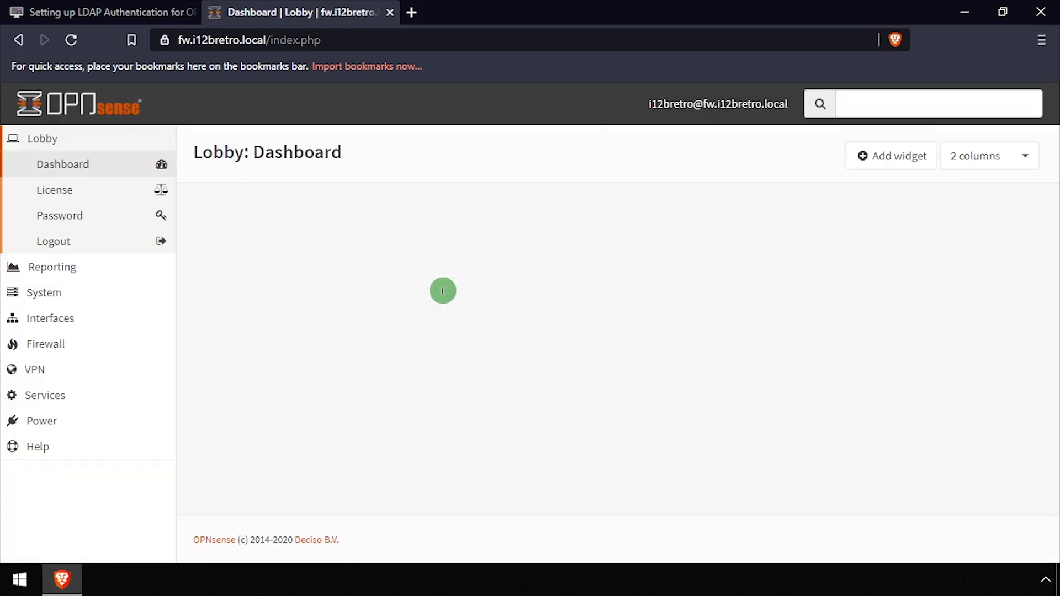